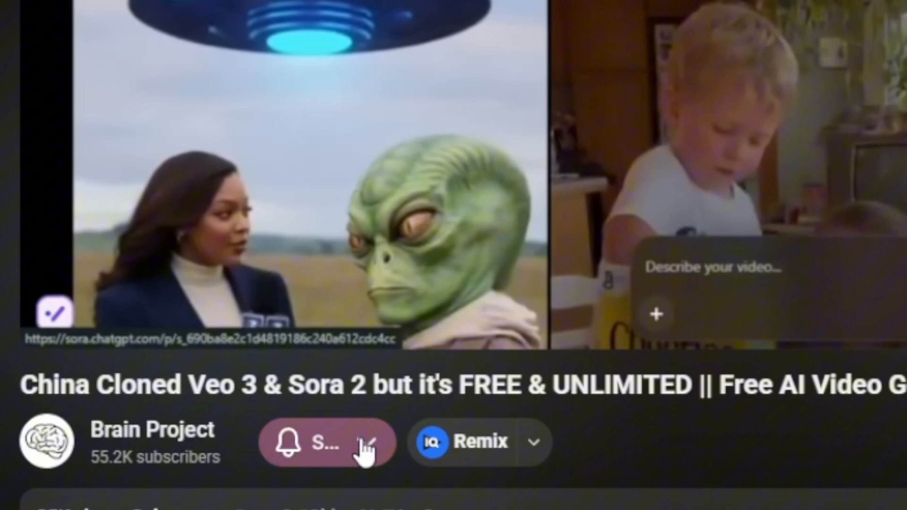
- Subscribe to The Brain Project channel and type 'i want the full'
{"action": "left_click", "coordinate": [326, 443]}
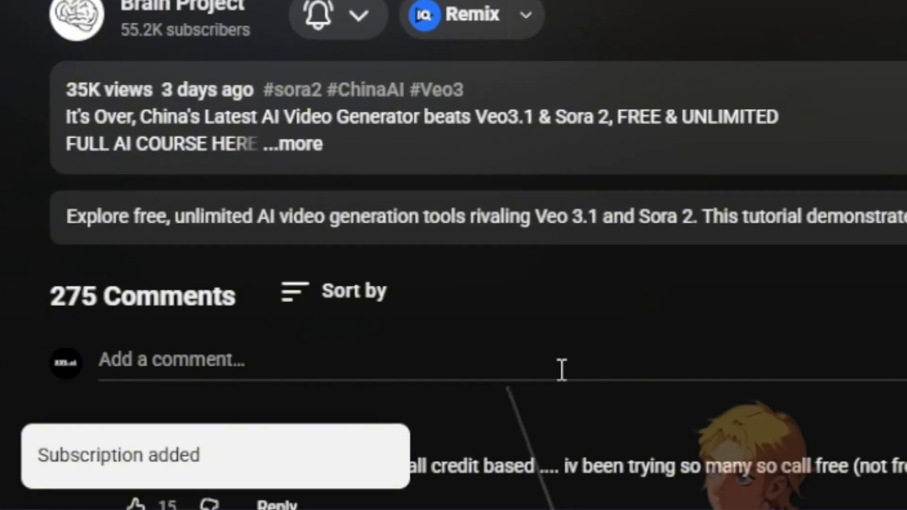
{"action": "type", "text": "i want the full"}
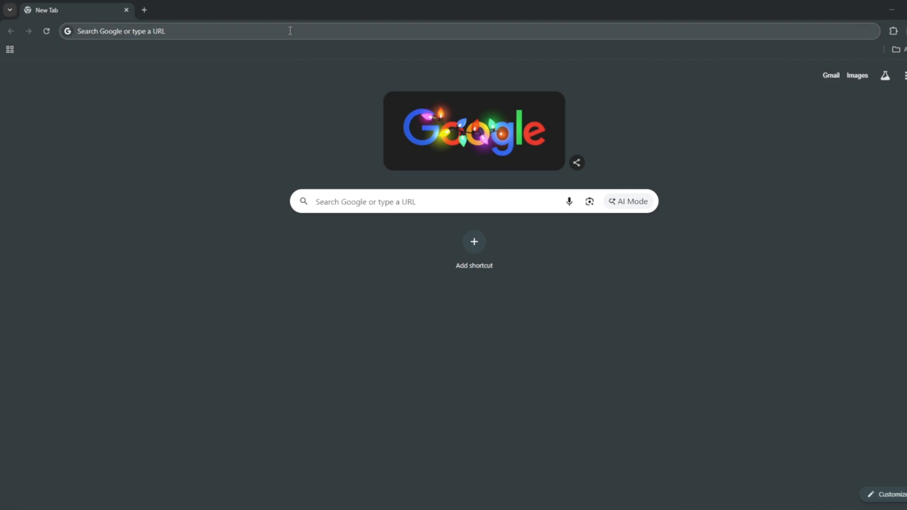
- Go to Hugging Face, browse the trending Models catalog, then move to Datasets
{"action": "type", "text": "huggingface.co"}
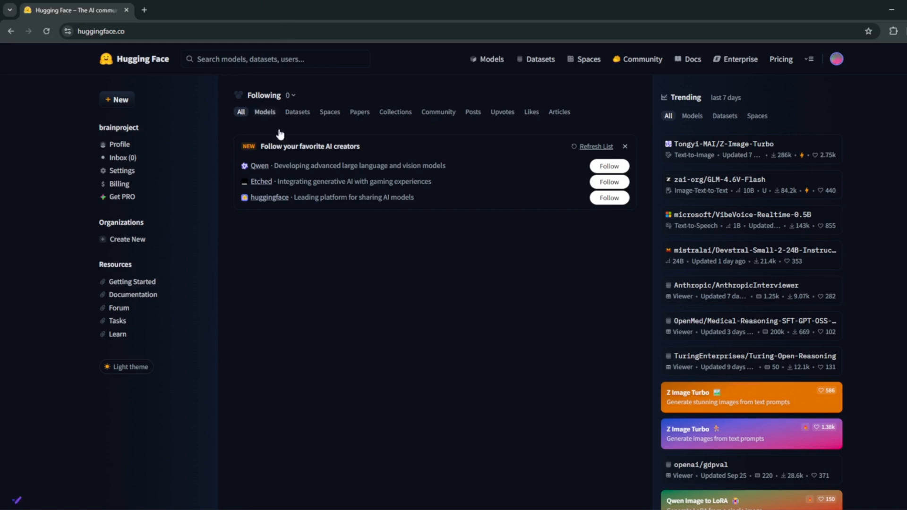
{"action": "left_click", "coordinate": [134, 59]}
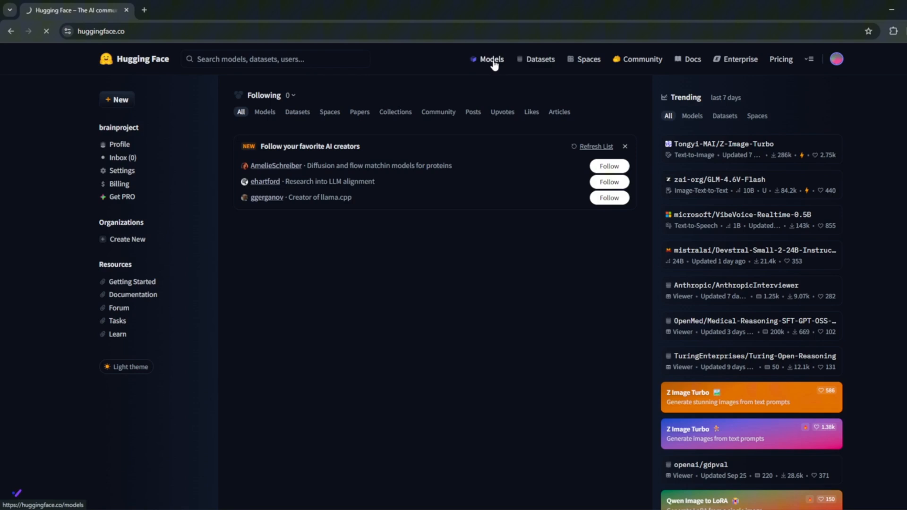
{"action": "left_click", "coordinate": [491, 59]}
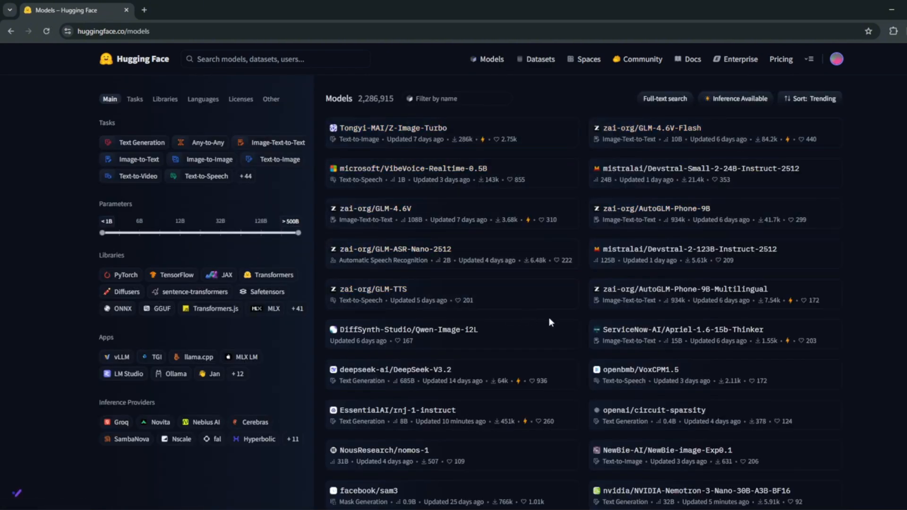
{"action": "scroll", "scroll_direction": "down", "scroll_amount": 3}
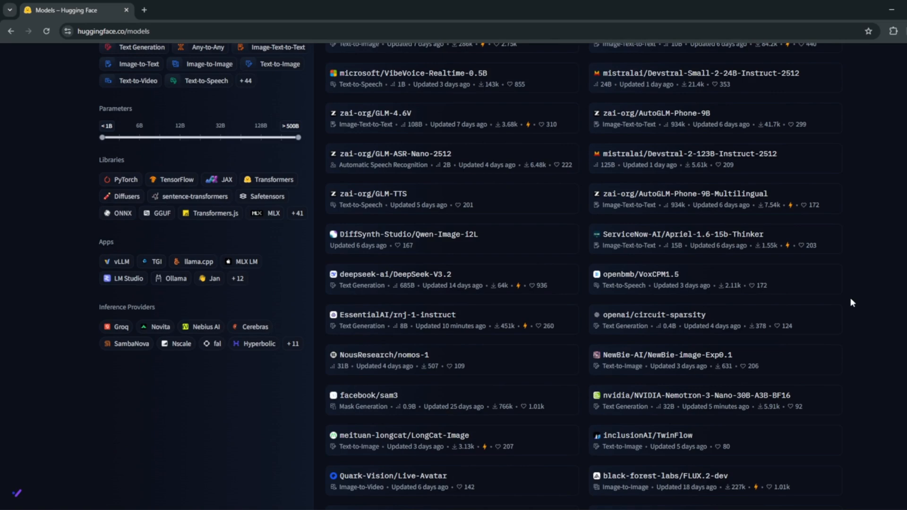
{"action": "scroll", "scroll_direction": "up", "scroll_amount": 3}
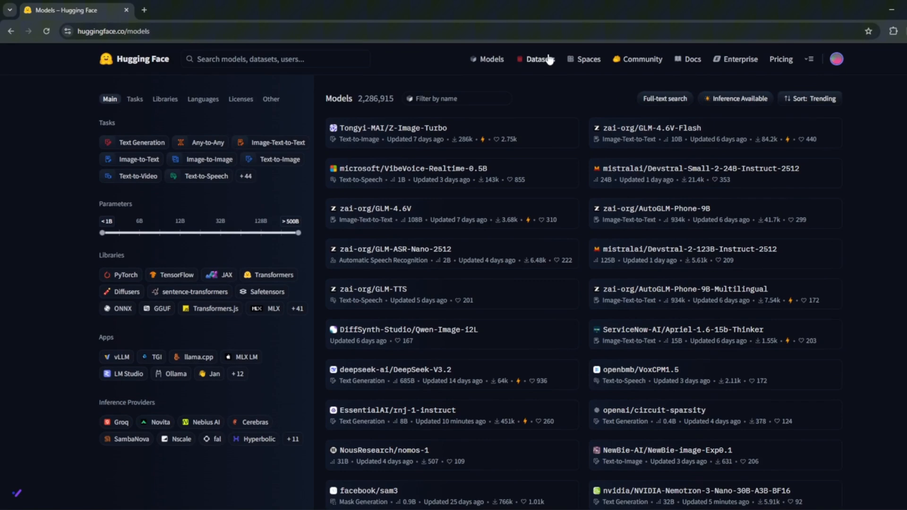
{"action": "left_click", "coordinate": [589, 59]}
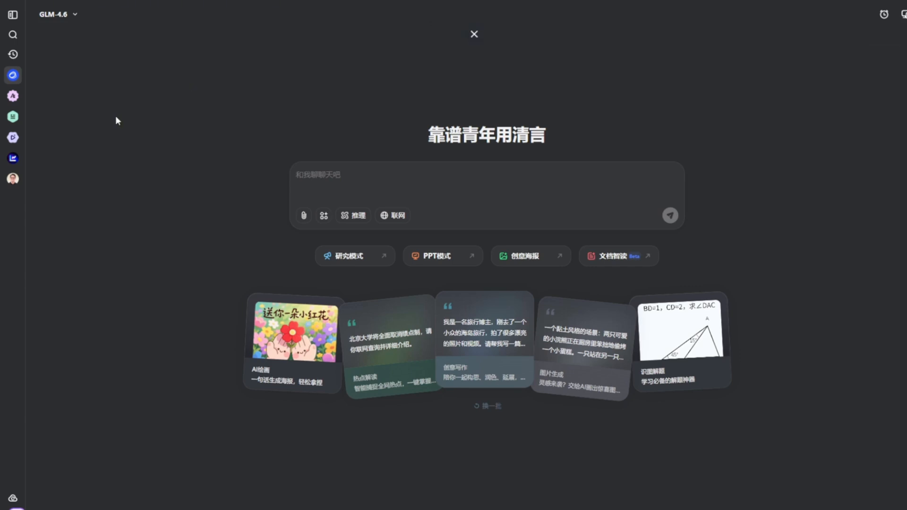
- Translate the Qingyan GLM-4.6 chat page into English and focus the chat prompt
{"action": "right_click", "coordinate": [116, 121]}
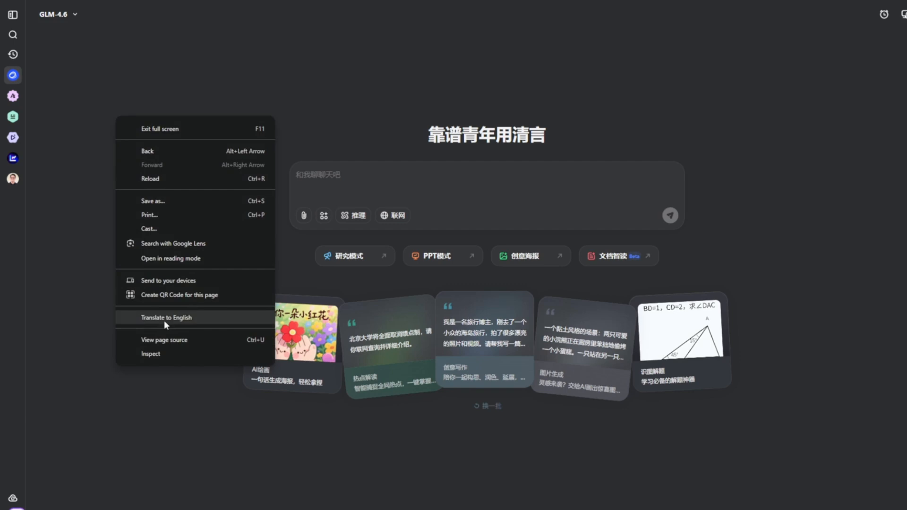
{"action": "left_click", "coordinate": [167, 317]}
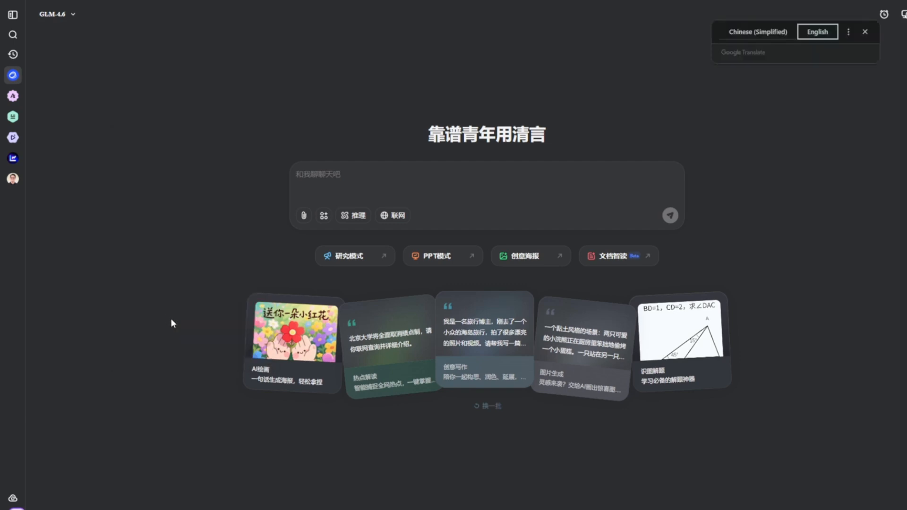
{"action": "left_click", "coordinate": [817, 32]}
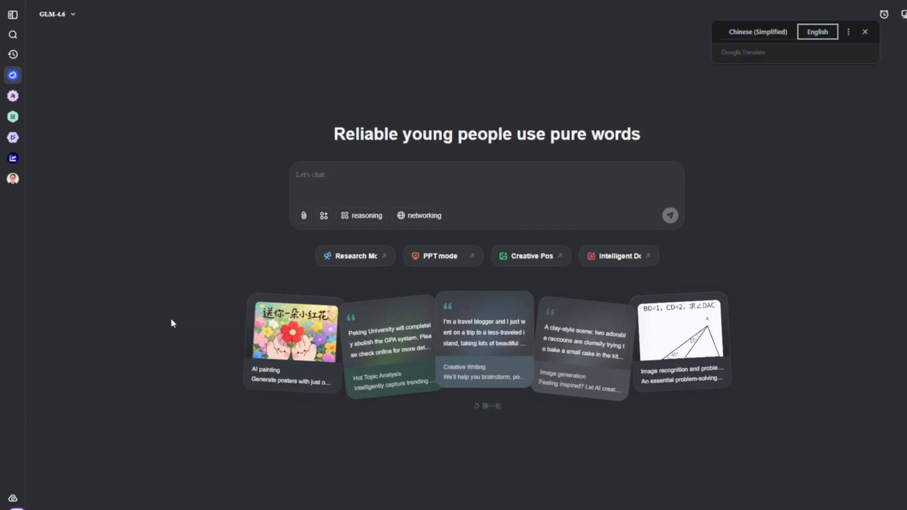
{"action": "mouse_move", "coordinate": [851, 4]}
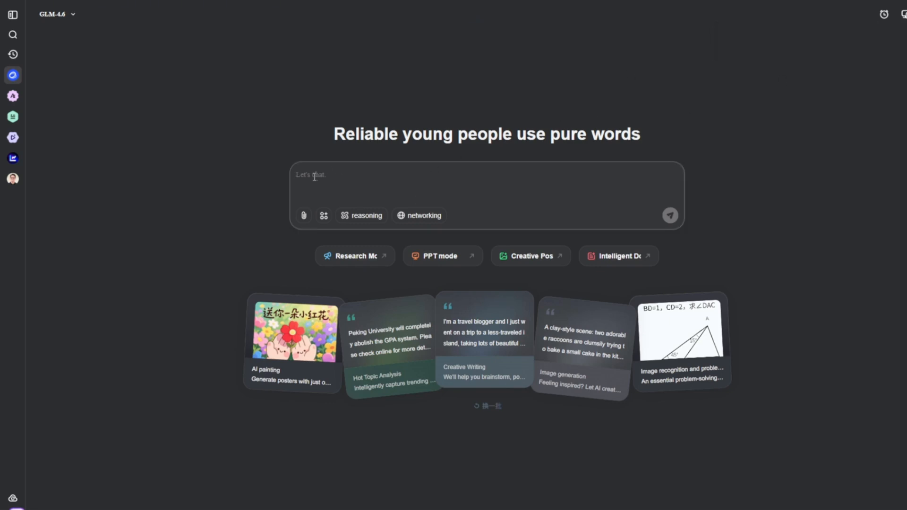
{"action": "left_click", "coordinate": [296, 175]}
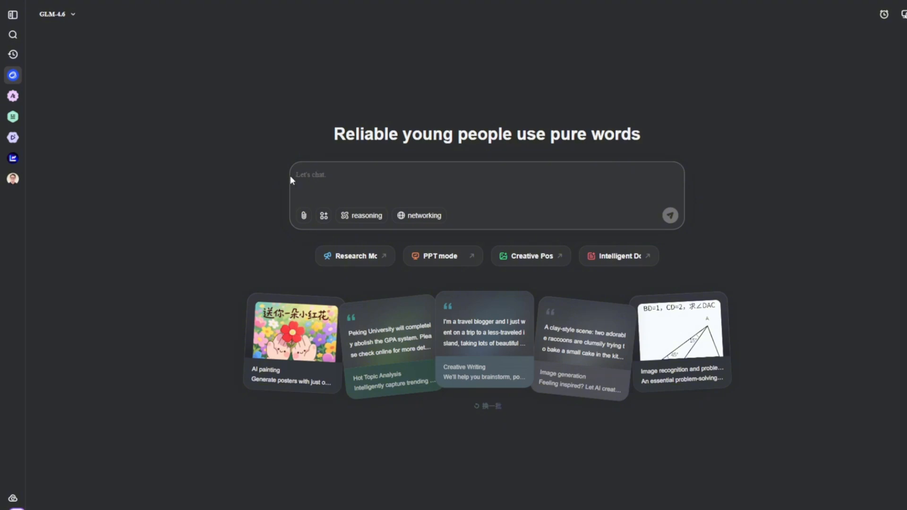
{"action": "left_click", "coordinate": [12, 178]}
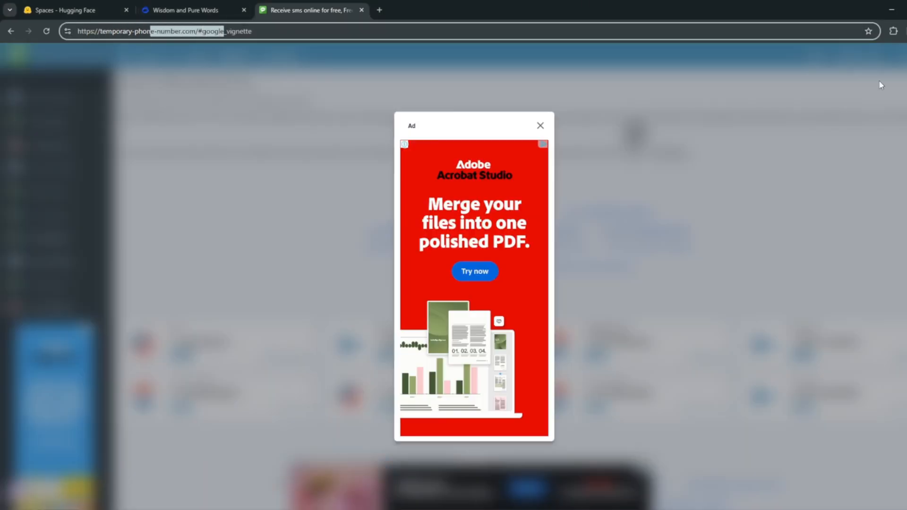
{"action": "left_click", "coordinate": [539, 126]}
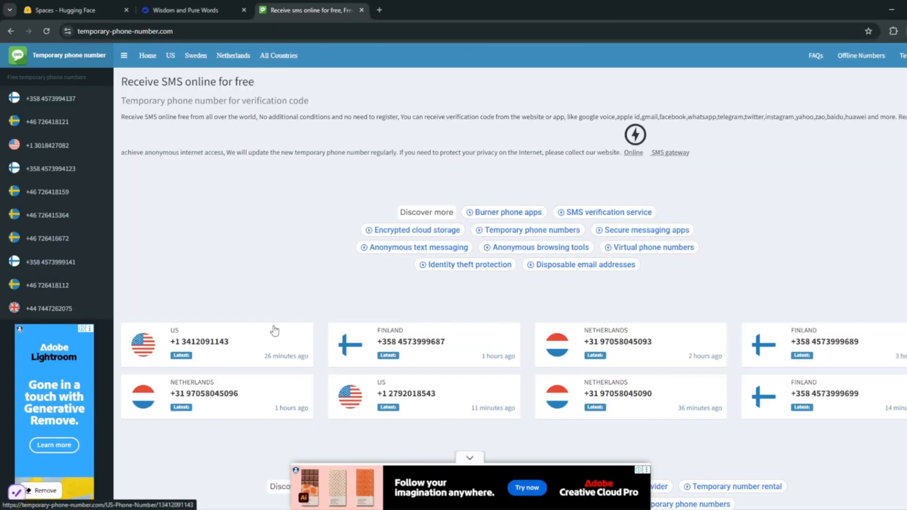
{"action": "scroll", "scroll_direction": "down", "scroll_amount": 3}
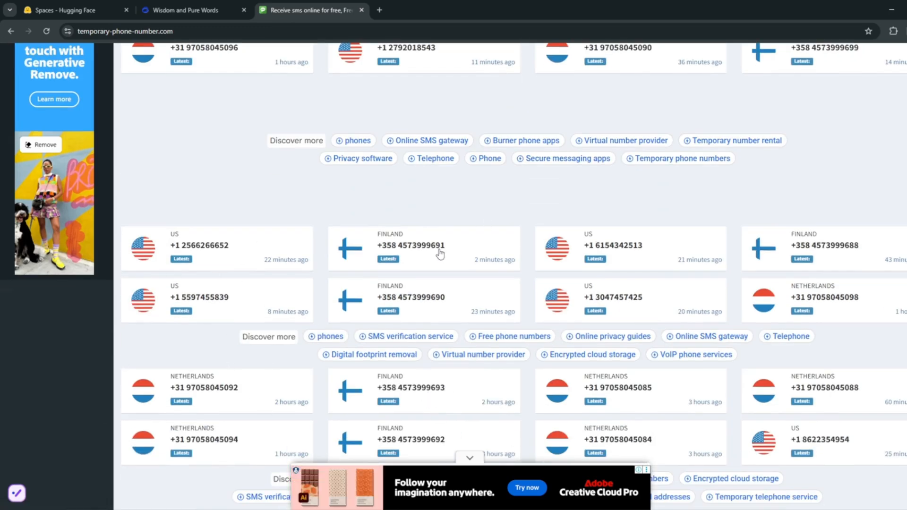
{"action": "left_click", "coordinate": [199, 245]}
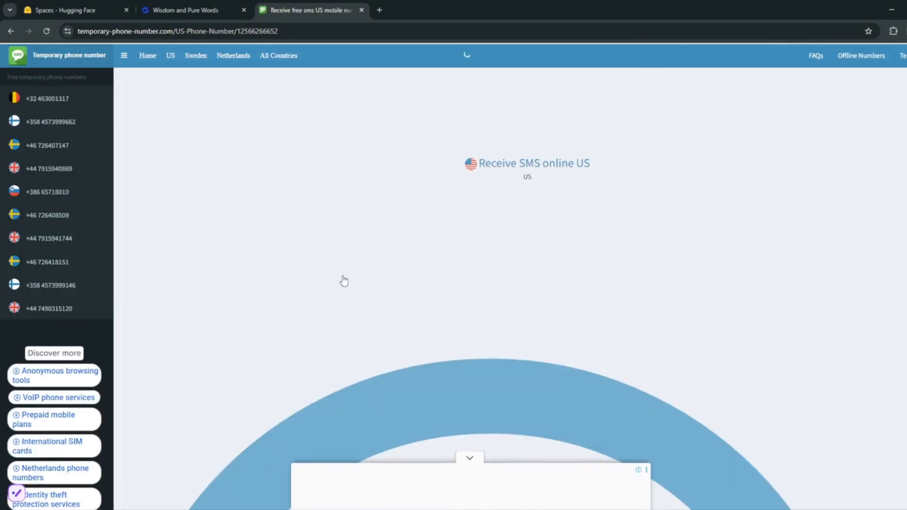
{"action": "scroll", "scroll_direction": "down", "scroll_amount": 3}
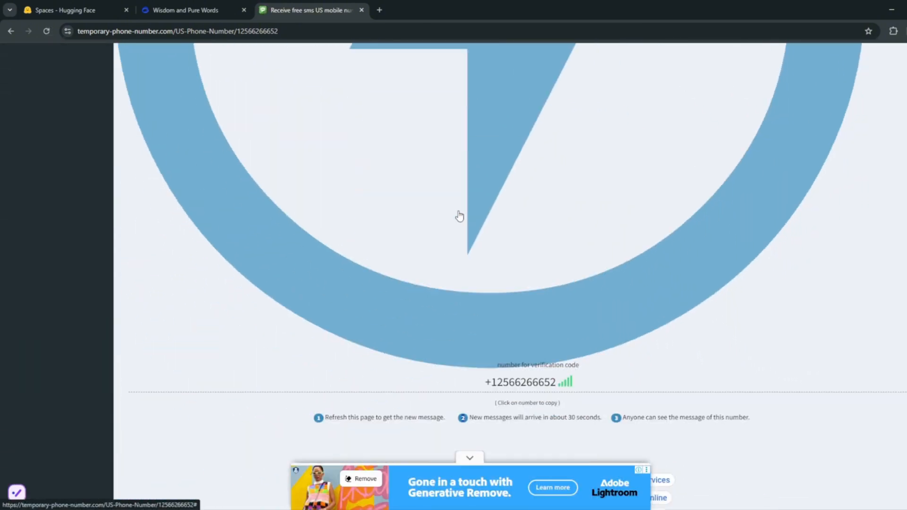
{"action": "left_click", "coordinate": [519, 382]}
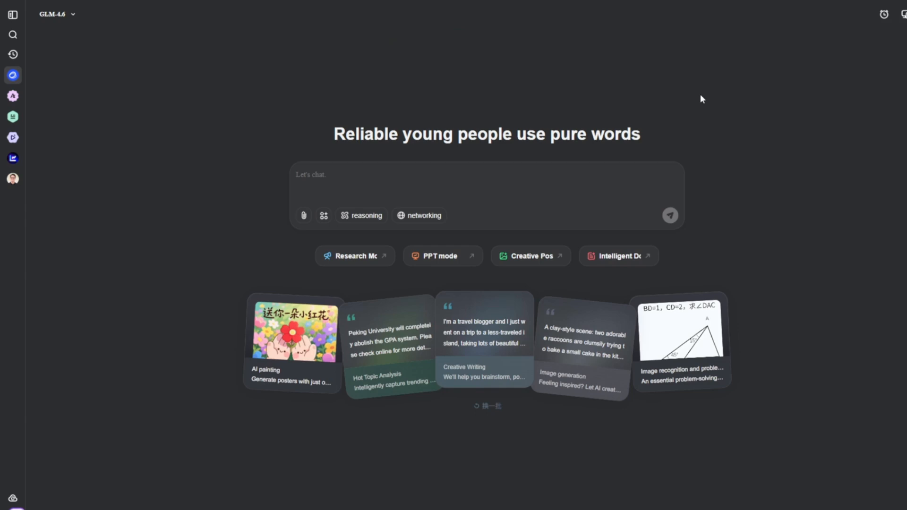
{"action": "mouse_move", "coordinate": [13, 117]}
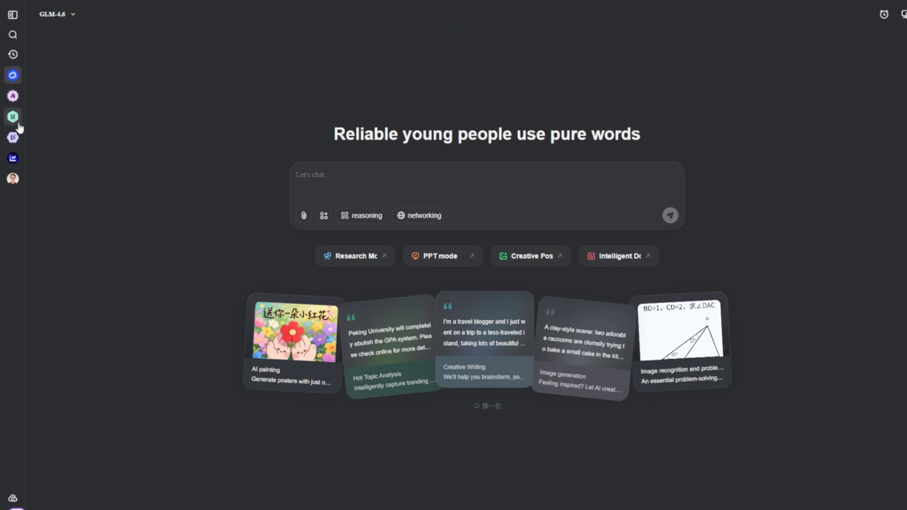
{"action": "mouse_move", "coordinate": [13, 96]}
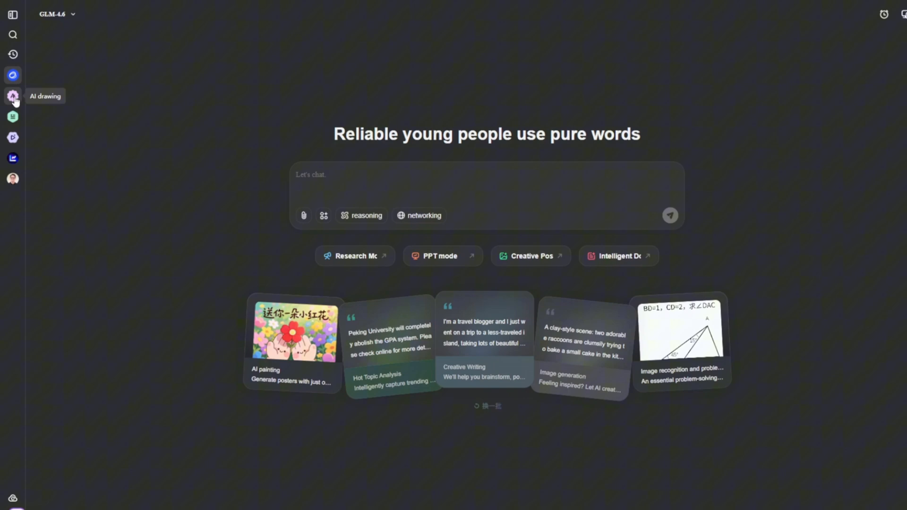
- Generate 16:9 AI drawings of 'A woman taking a photo in the street'
{"action": "left_click", "coordinate": [13, 96]}
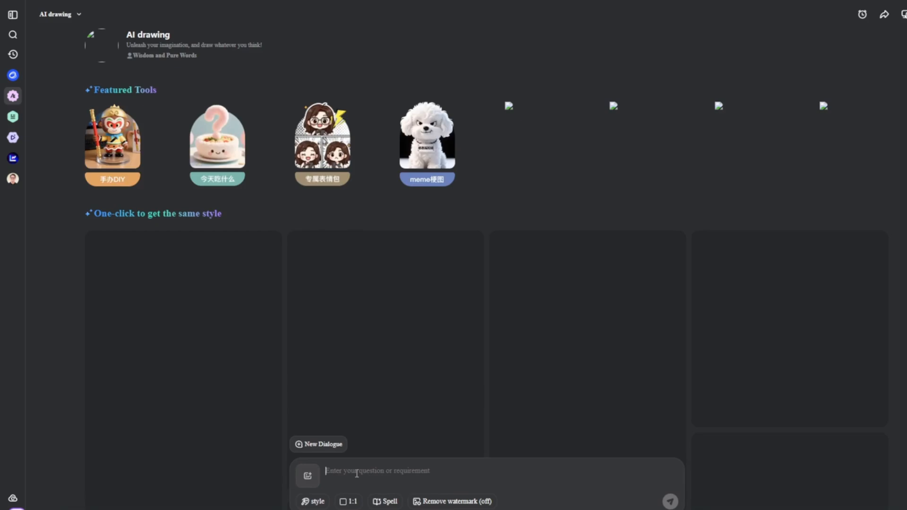
{"action": "type", "text": "A woman taking a photo in the street"}
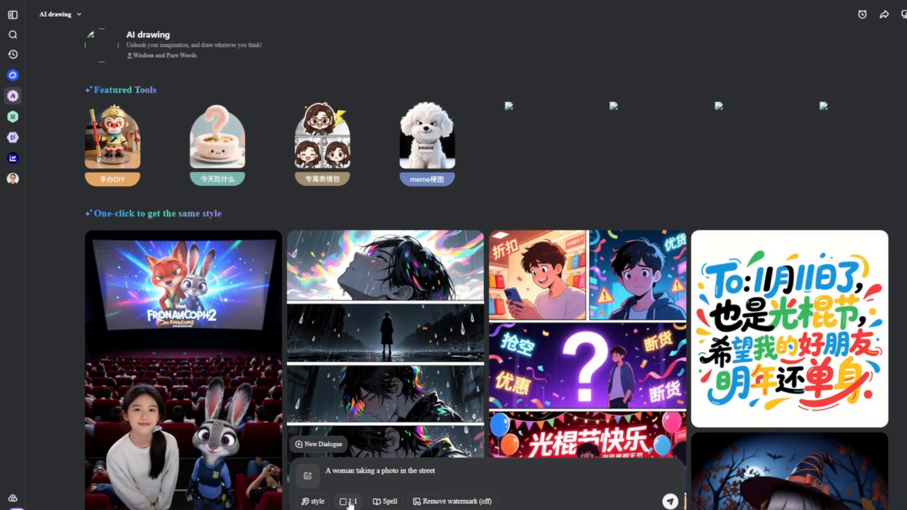
{"action": "left_click", "coordinate": [351, 501]}
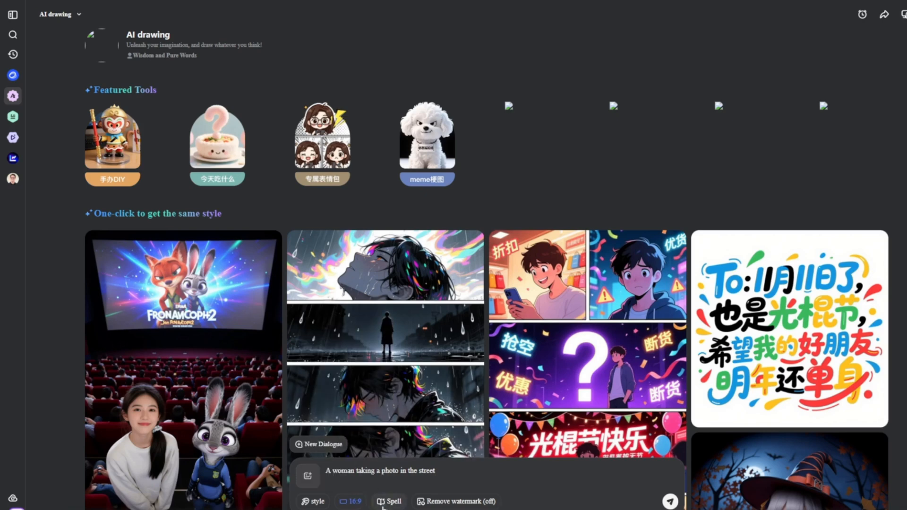
{"action": "left_click", "coordinate": [668, 501]}
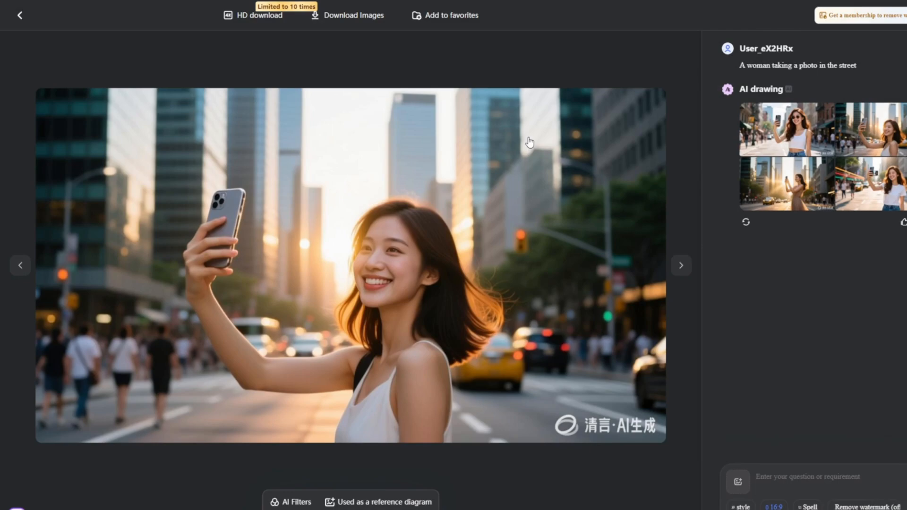
{"action": "mouse_move", "coordinate": [218, 50]}
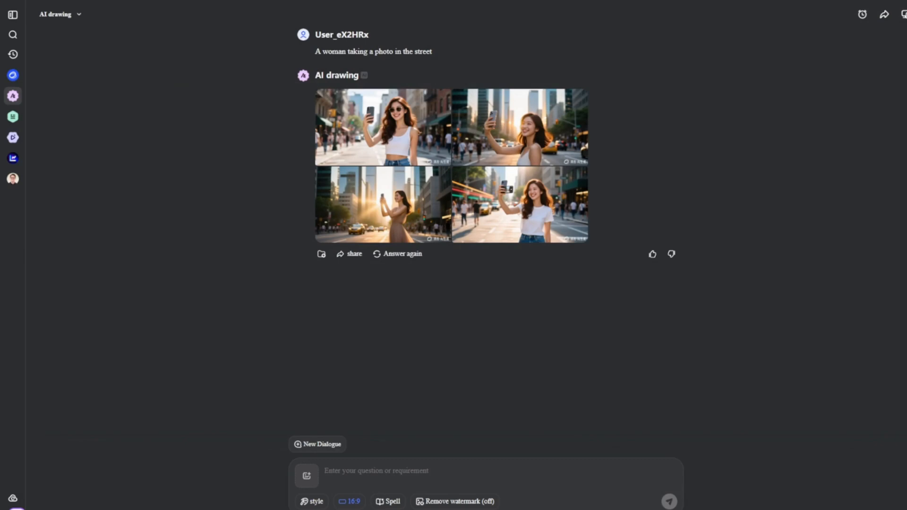
{"action": "mouse_move", "coordinate": [13, 138]}
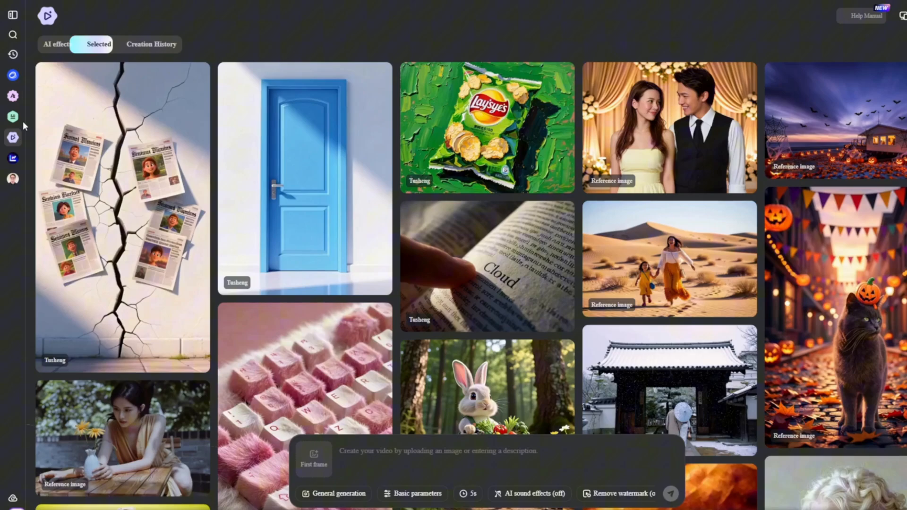
- Preview the pink fuzzy keyboard example in the AI video gallery
{"action": "left_click", "coordinate": [305, 173]}
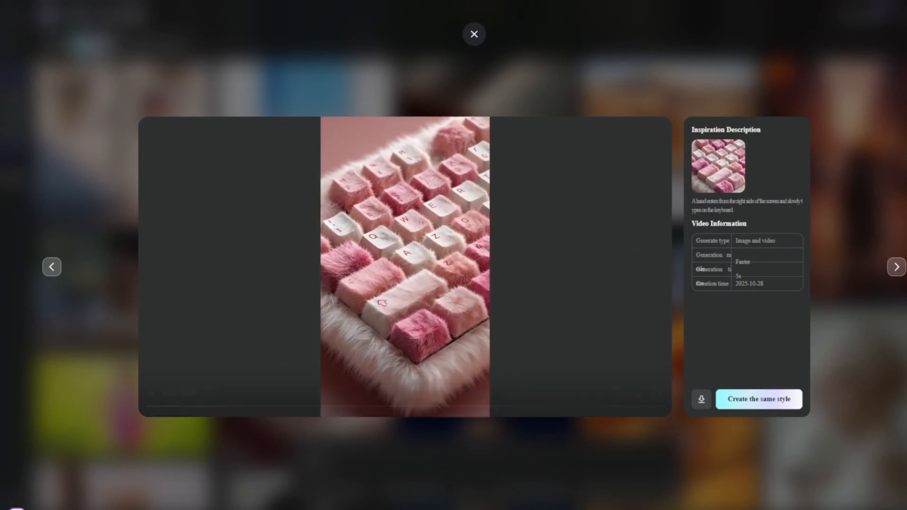
{"action": "left_click", "coordinate": [474, 34]}
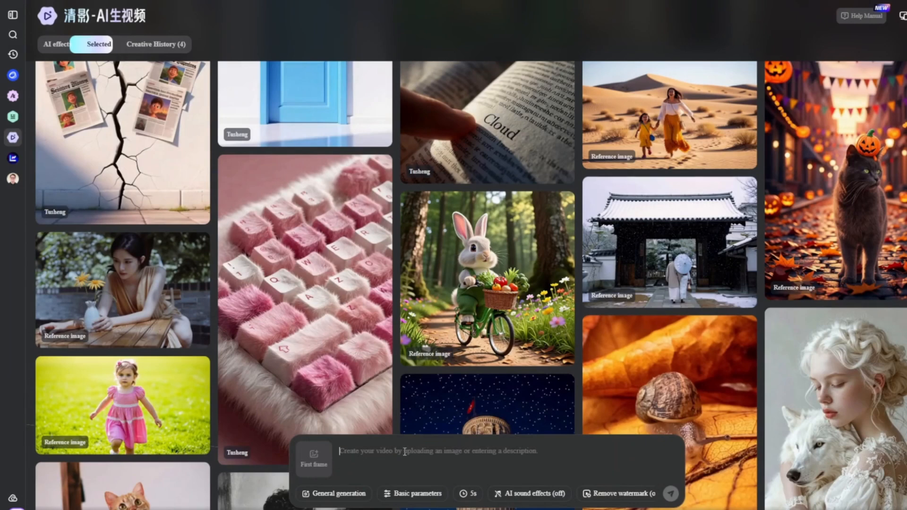
- Queue the video prompt 'A dog in the forest' after opening Basic parameters
{"action": "type", "text": "A dog in"}
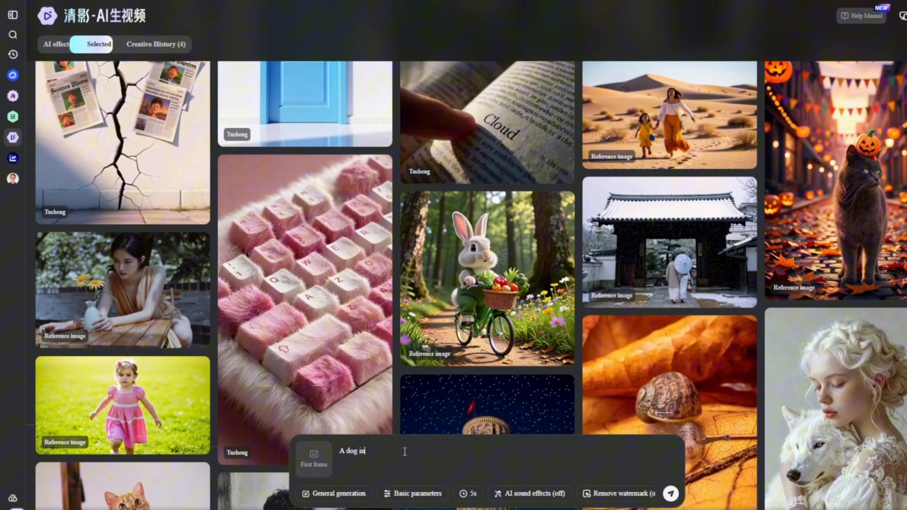
{"action": "type", "text": "the forest"}
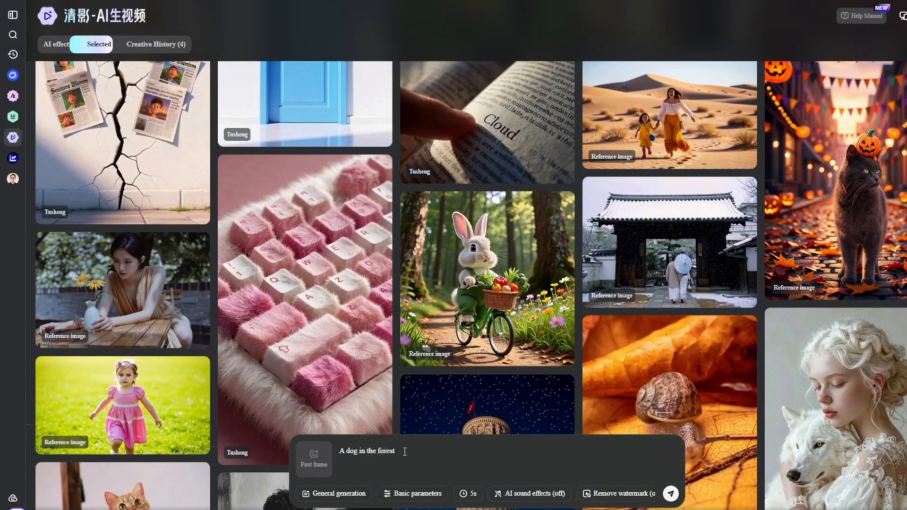
{"action": "left_click", "coordinate": [412, 493]}
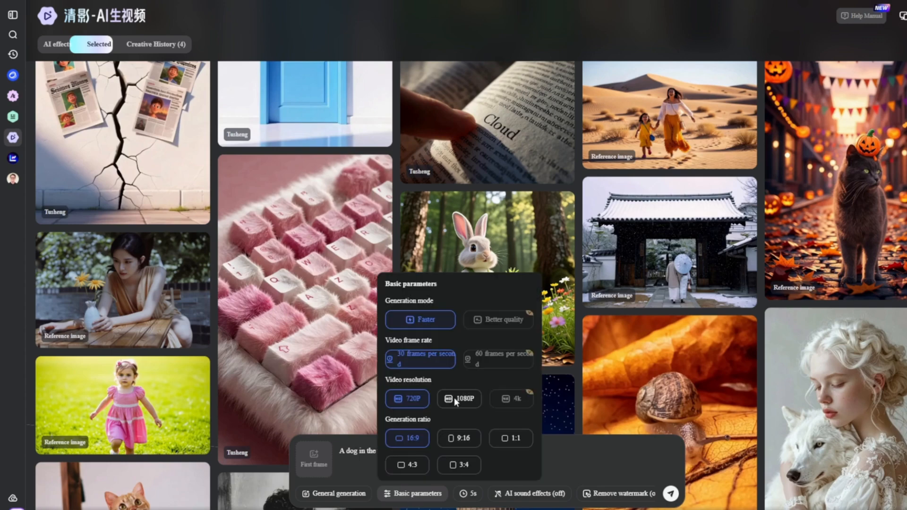
{"action": "left_click", "coordinate": [530, 493]}
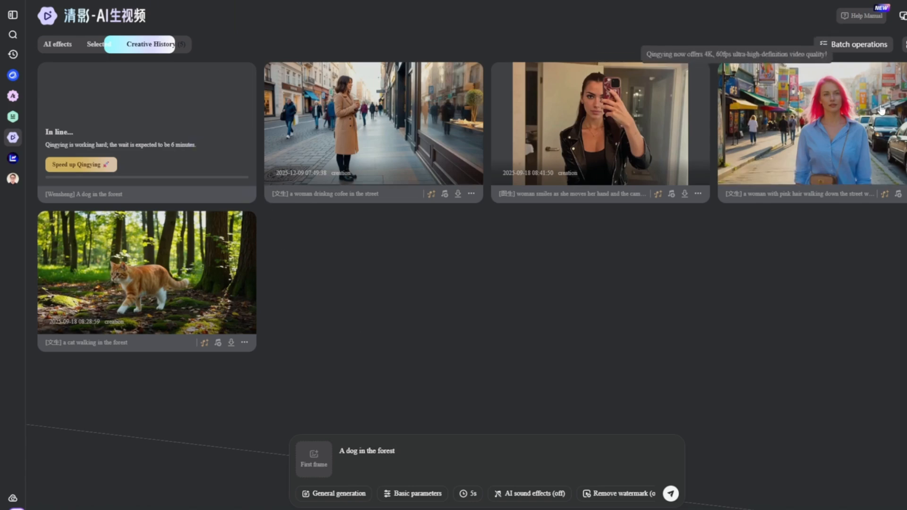
- Preview and close the cat video, then watch the finished golden retriever forest video
{"action": "left_click", "coordinate": [810, 124]}
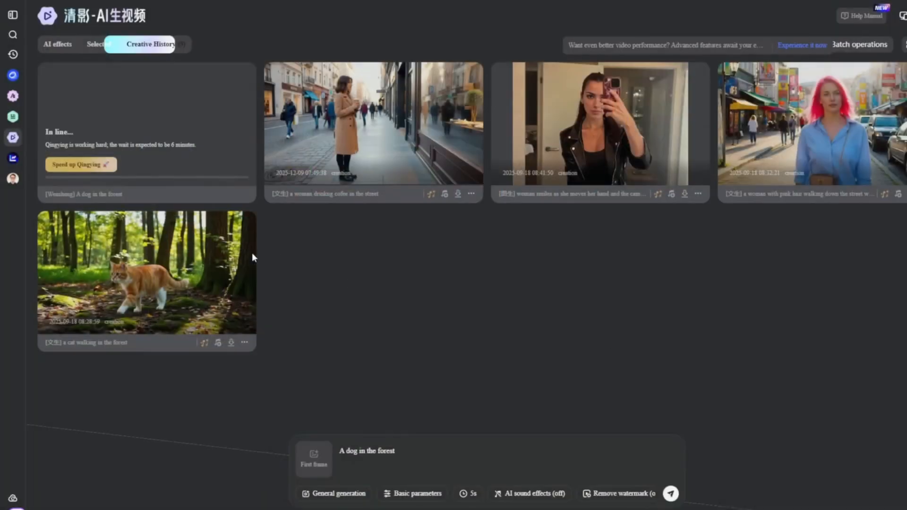
{"action": "left_click", "coordinate": [146, 272]}
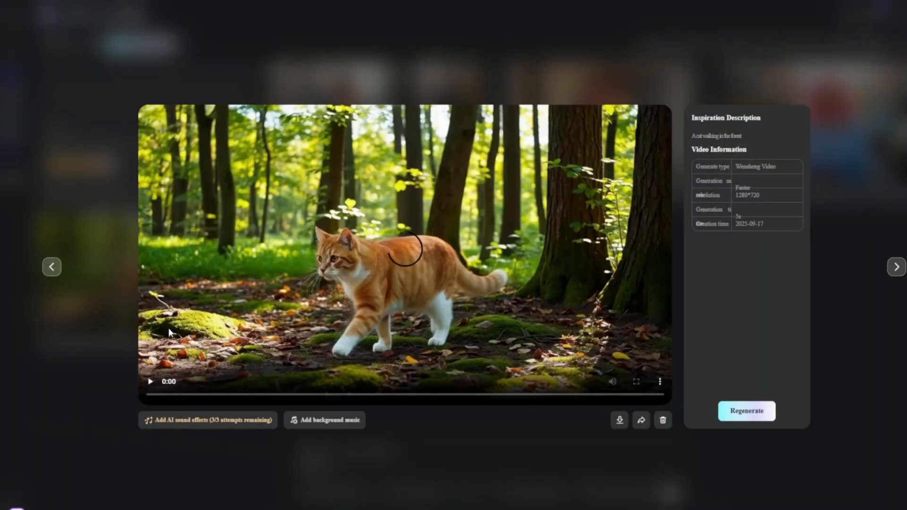
{"action": "left_click", "coordinate": [150, 382]}
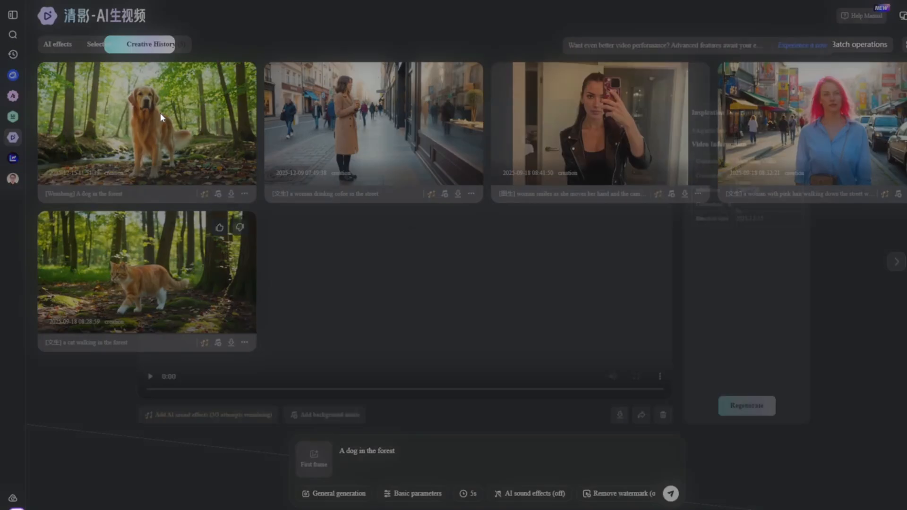
{"action": "left_click", "coordinate": [146, 123]}
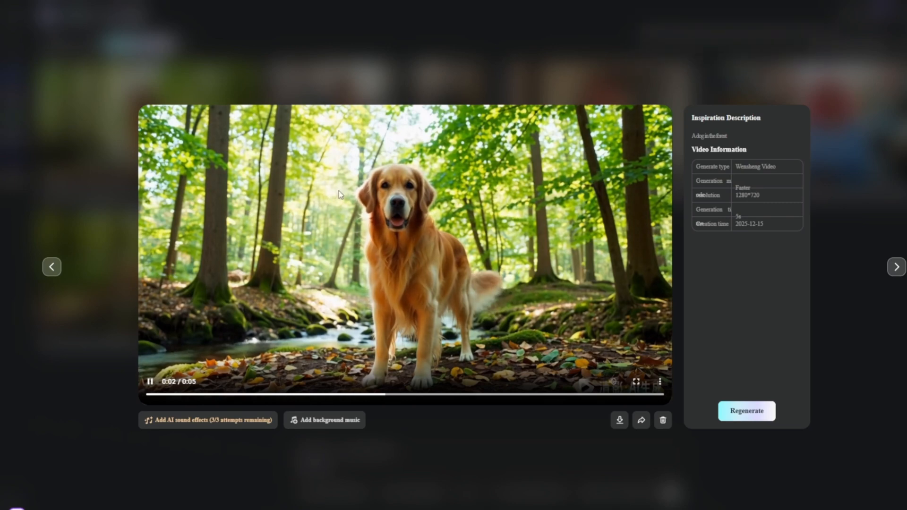
{"action": "mouse_move", "coordinate": [398, 155]}
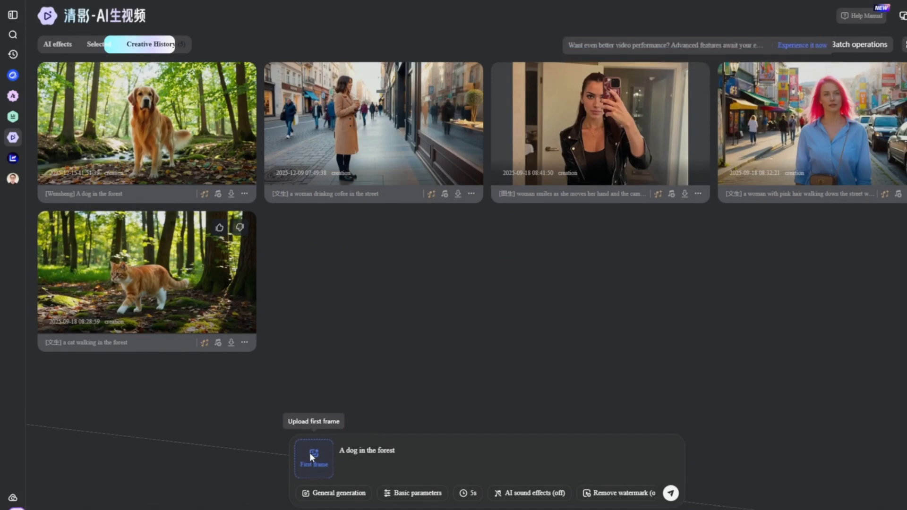
- Generate a video from the woman's photo with prompt 'woman smiles and touches her hair'
{"action": "left_click", "coordinate": [313, 459]}
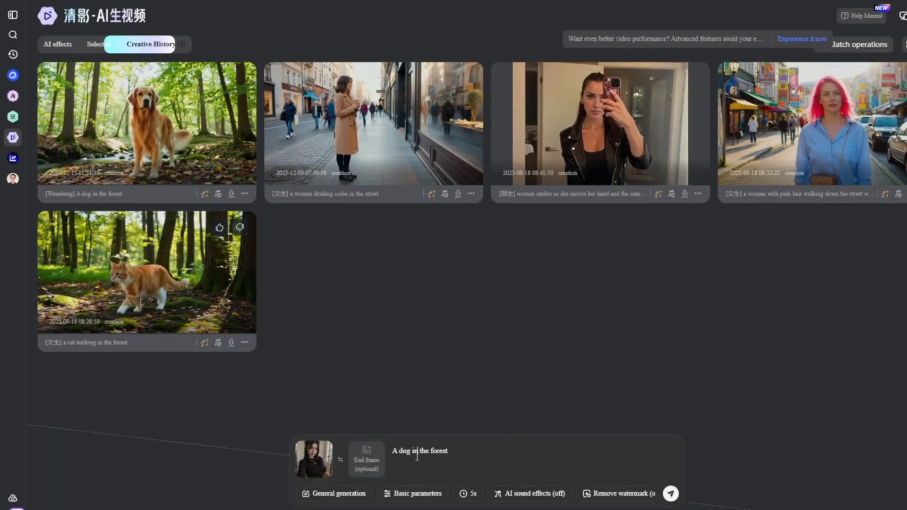
{"action": "type", "text": "woman smiles and touches her"}
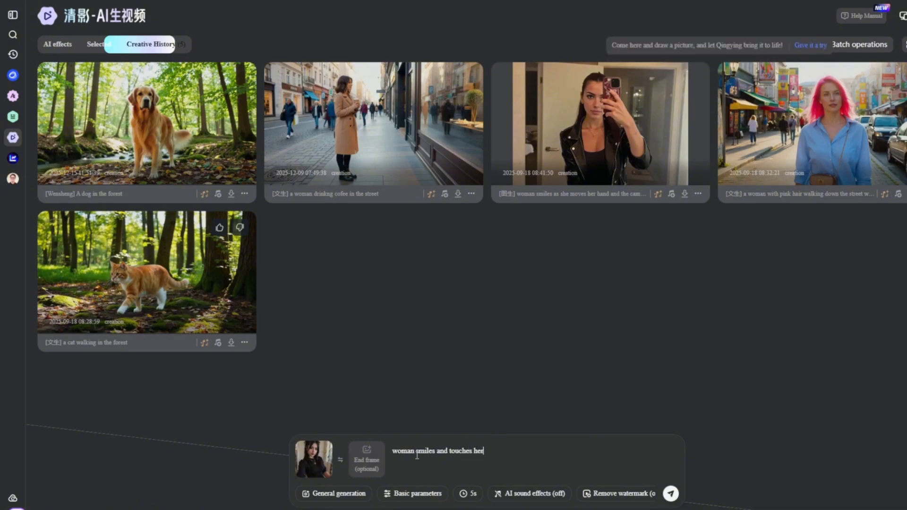
{"action": "left_click", "coordinate": [670, 494]}
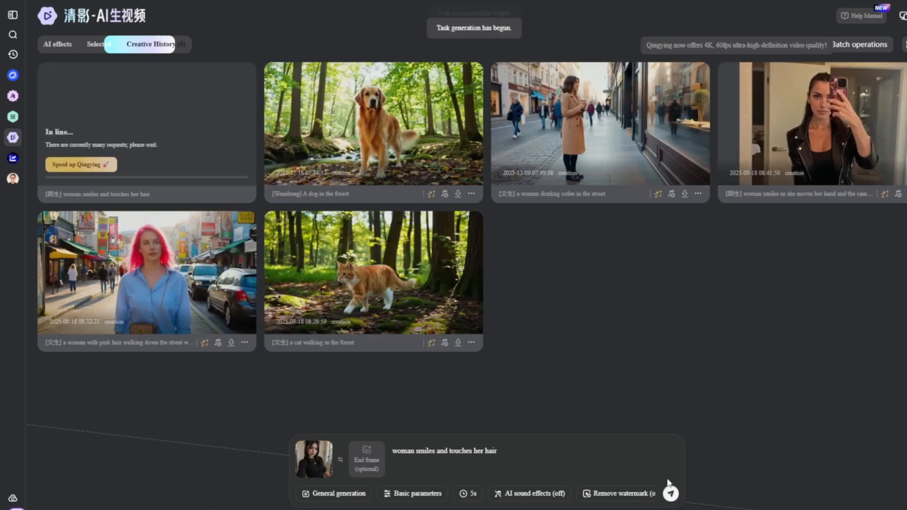
{"action": "left_click", "coordinate": [671, 493]}
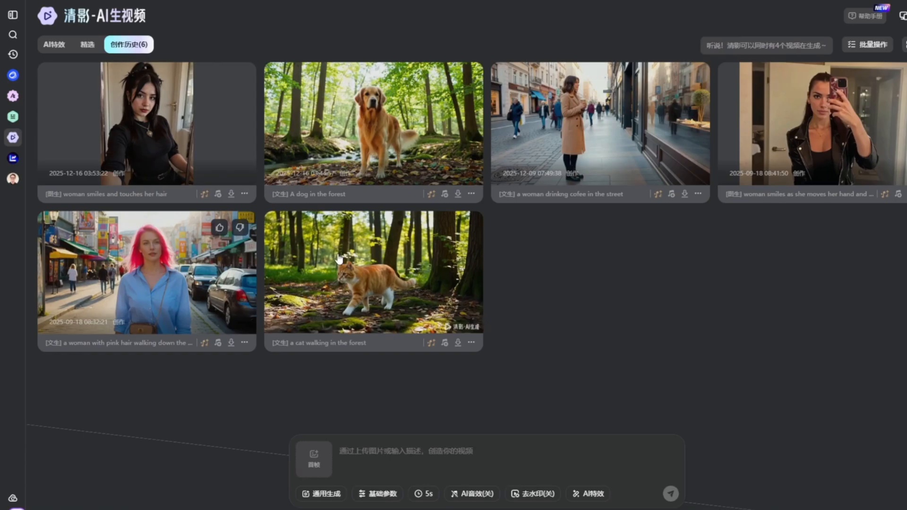
- Leave Qingyan and open the Wan2.5 video-generation homepage
{"action": "left_click", "coordinate": [147, 123]}
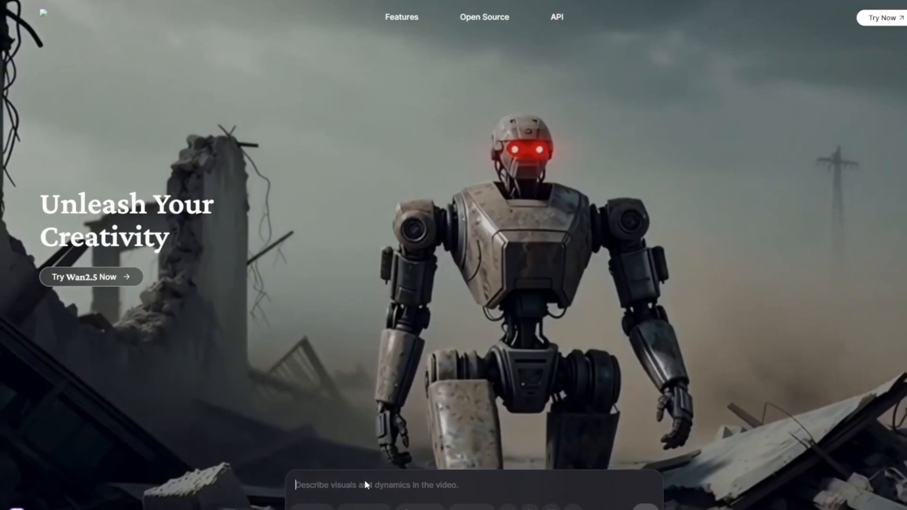
- Open the Wan 2.5 creation workspace and claim today's daily check-in credits
{"action": "type", "text": "w"}
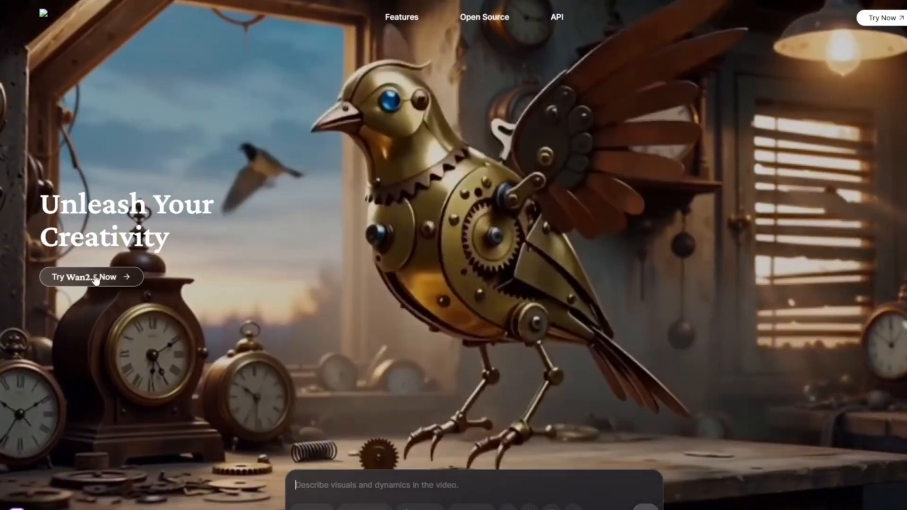
{"action": "left_click", "coordinate": [91, 277]}
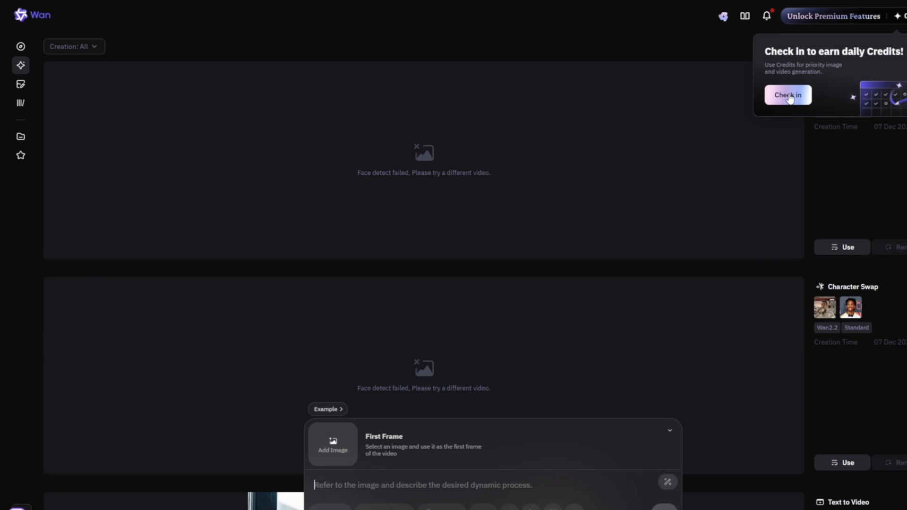
{"action": "left_click", "coordinate": [788, 94]}
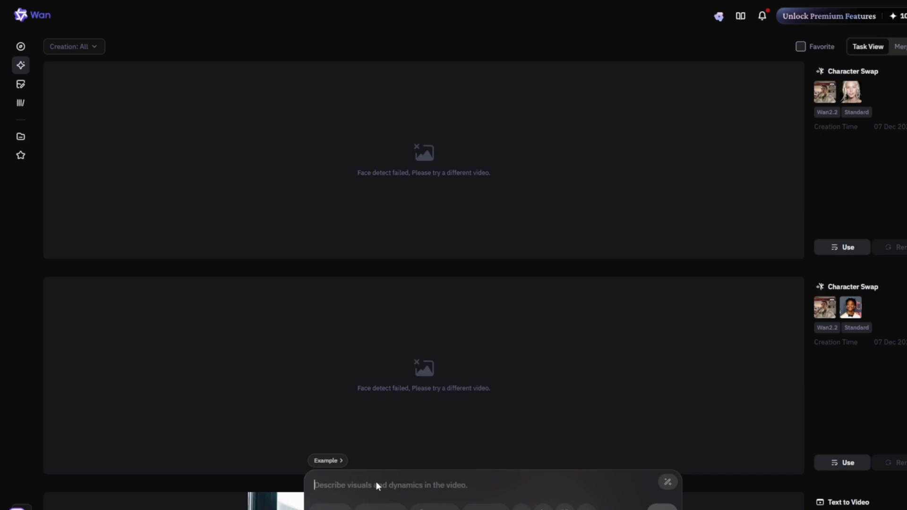
- Enter the prompt 'A woman drinking cofee' and toggle Generate with Credits
{"action": "type", "text": "A woman"}
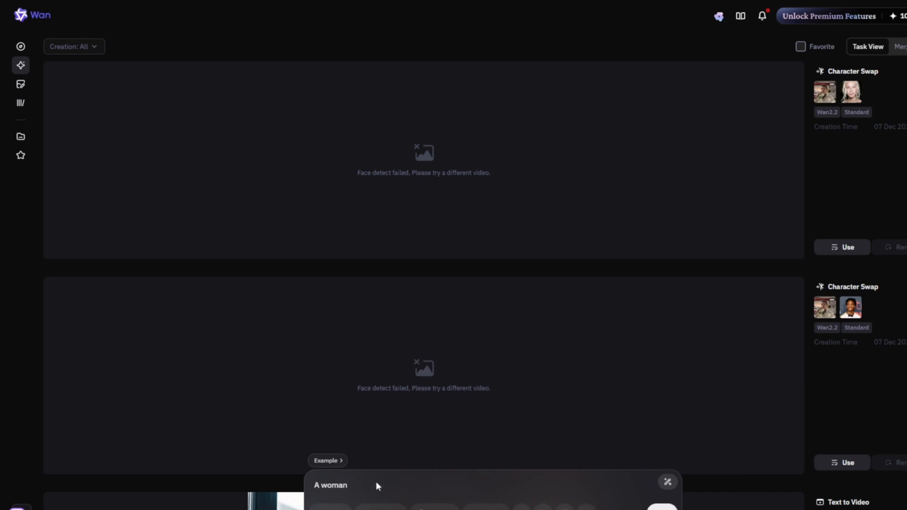
{"action": "type", "text": "drinking cofee"}
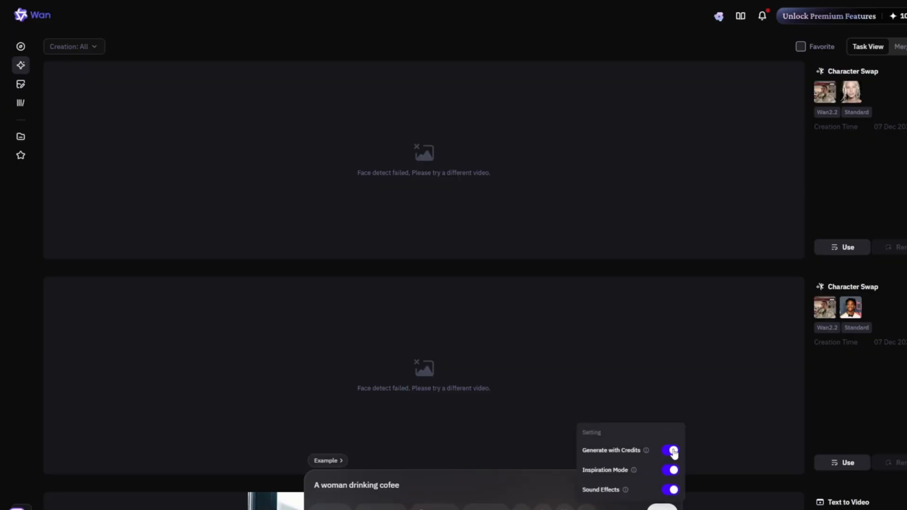
{"action": "left_click", "coordinate": [670, 451]}
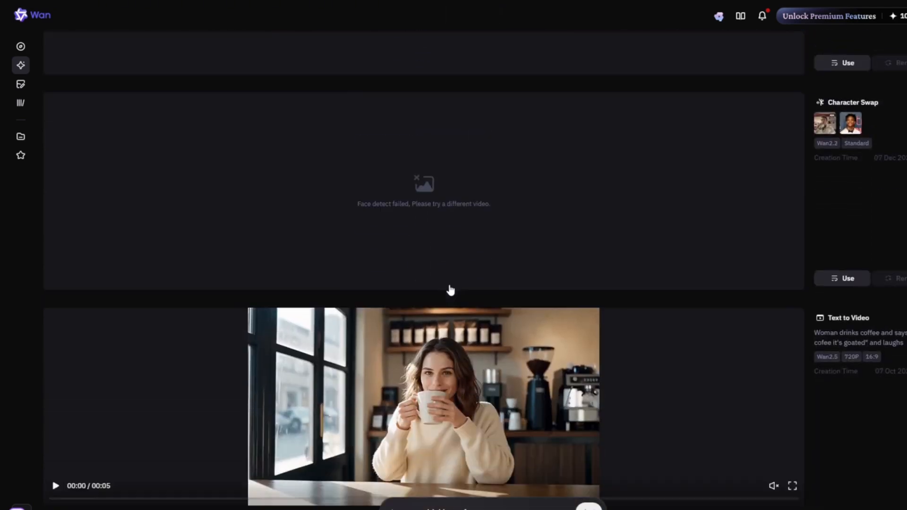
- Submit the coffee prompt, view the Function modes list, then return to Hugging Face
{"action": "left_click", "coordinate": [423, 405]}
{"action": "type", "text": "A woman drinking cofee"}
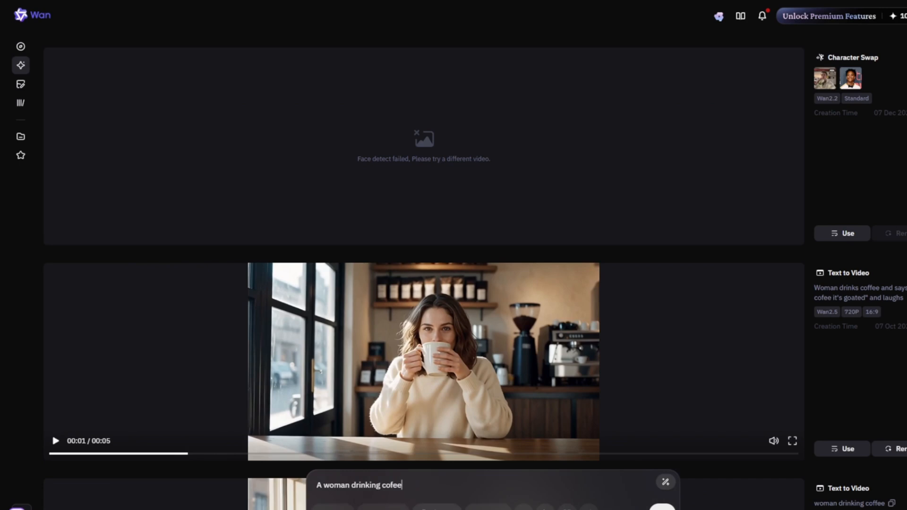
{"action": "left_click", "coordinate": [330, 485]}
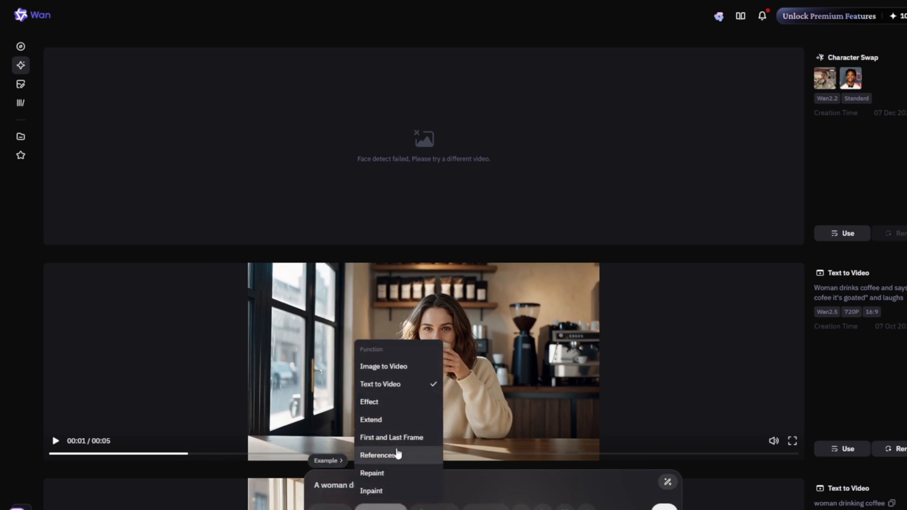
{"action": "mouse_move", "coordinate": [379, 420]}
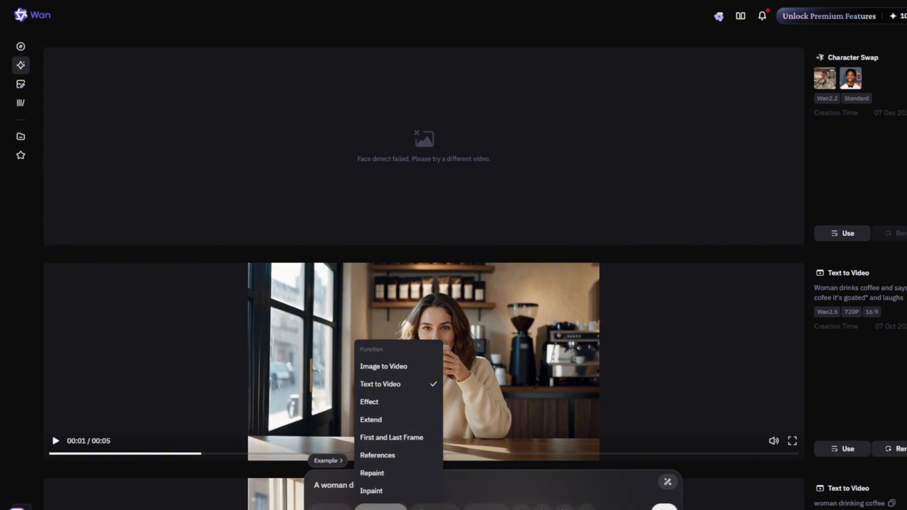
{"action": "left_click", "coordinate": [68, 10]}
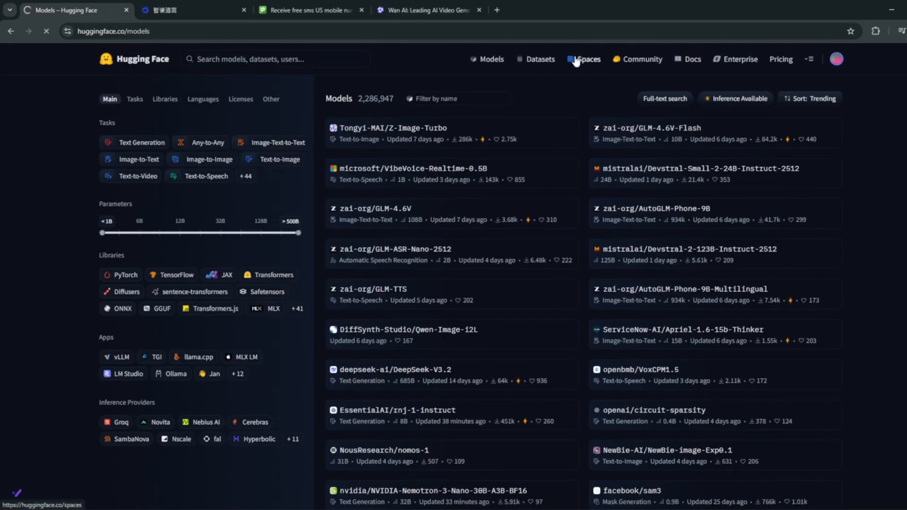
- Search Hugging Face Spaces for 'wan' to reach the Wan-AI/Wan-2.2-5B Space
{"action": "left_click", "coordinate": [588, 58]}
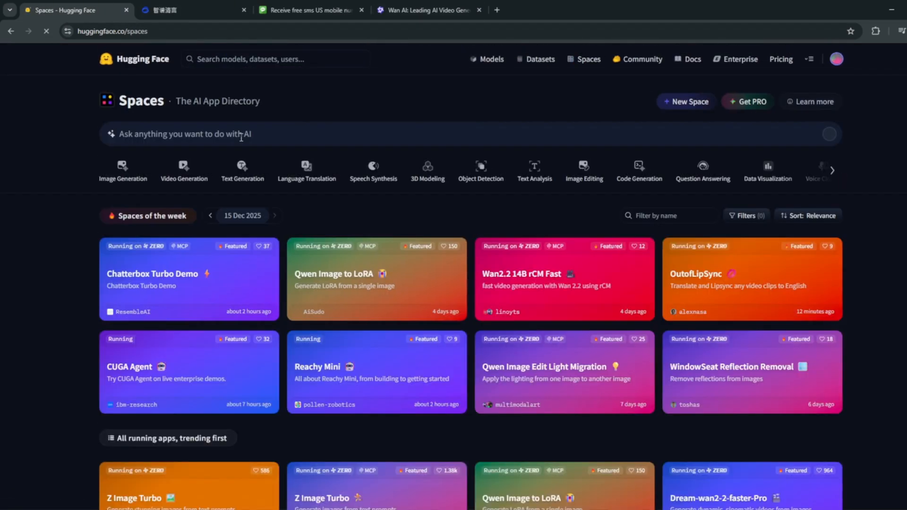
{"action": "type", "text": "wan"}
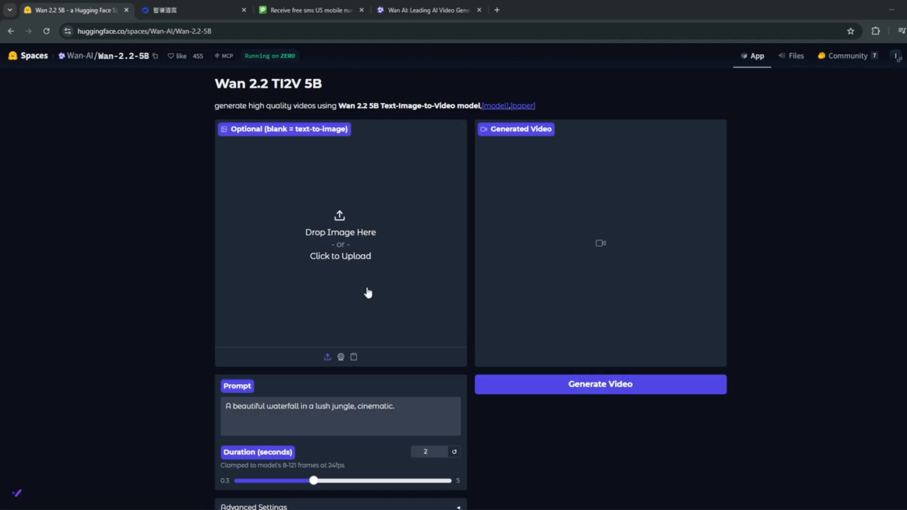
{"action": "mouse_move", "coordinate": [378, 308]}
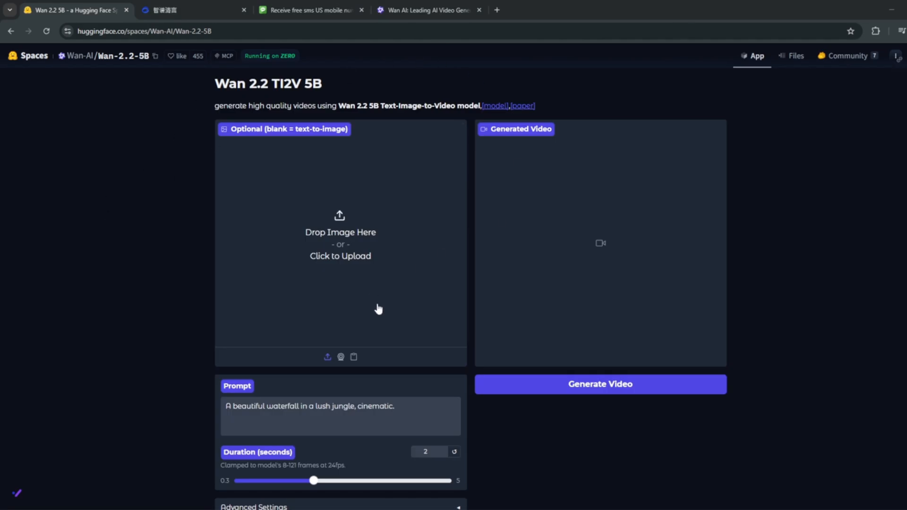
{"action": "mouse_move", "coordinate": [371, 311]}
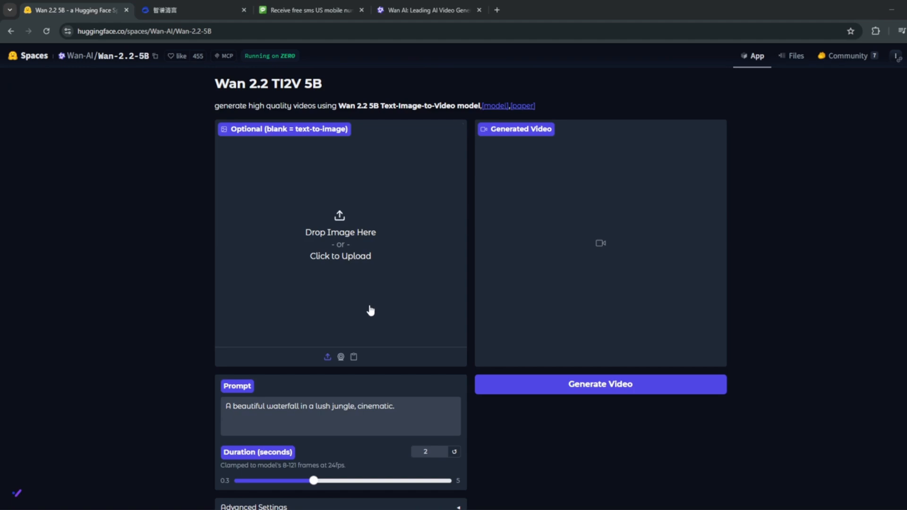